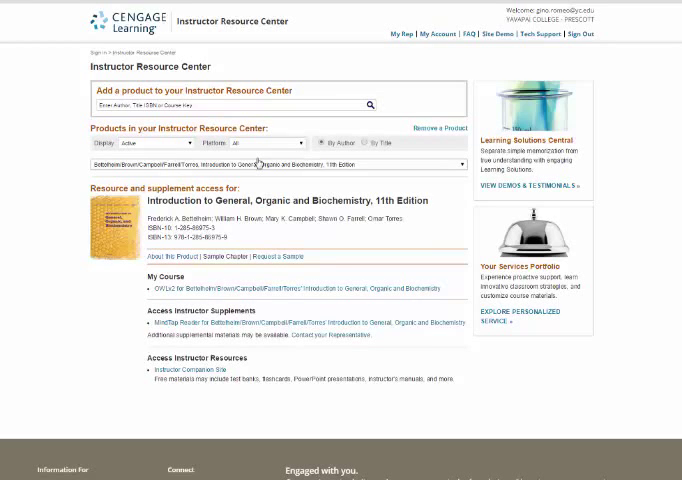
mouse_move(58, 181)
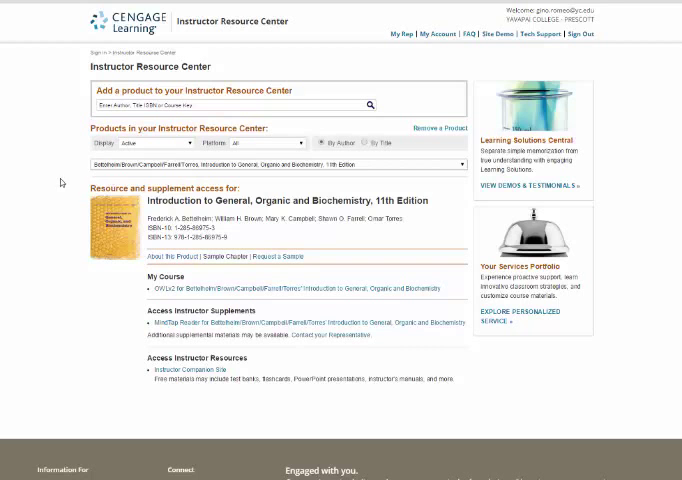
mouse_move(145, 294)
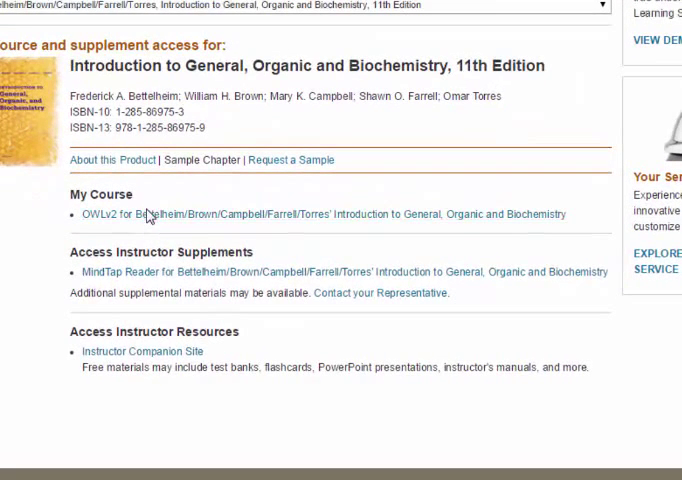
mouse_move(140, 277)
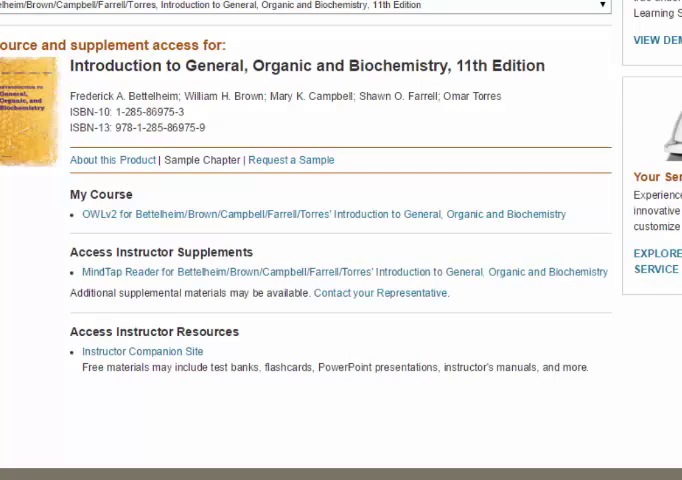
Open the chemistry textbook's MindTap Reader and expand General Chemistry to list chapters 1–9
scroll("up", 3)
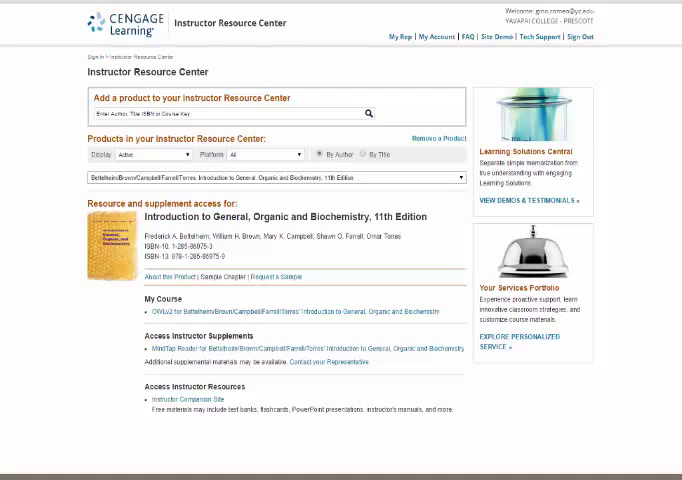
mouse_move(95, 381)
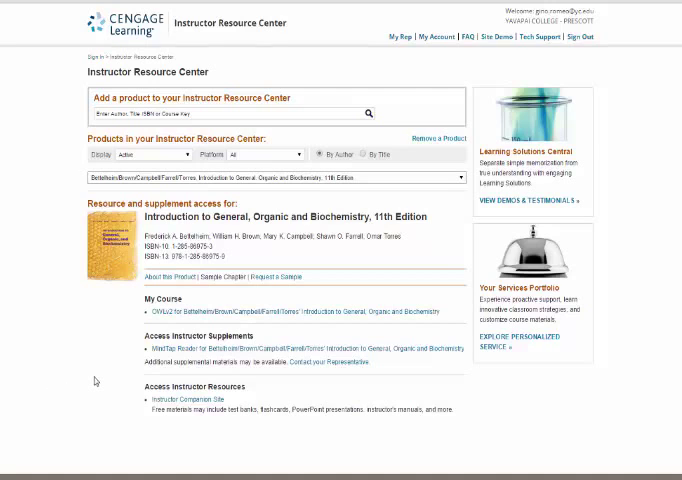
mouse_move(137, 383)
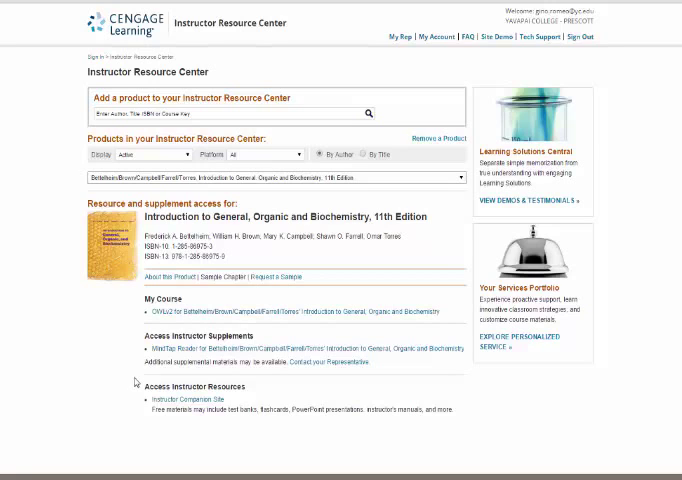
mouse_move(172, 377)
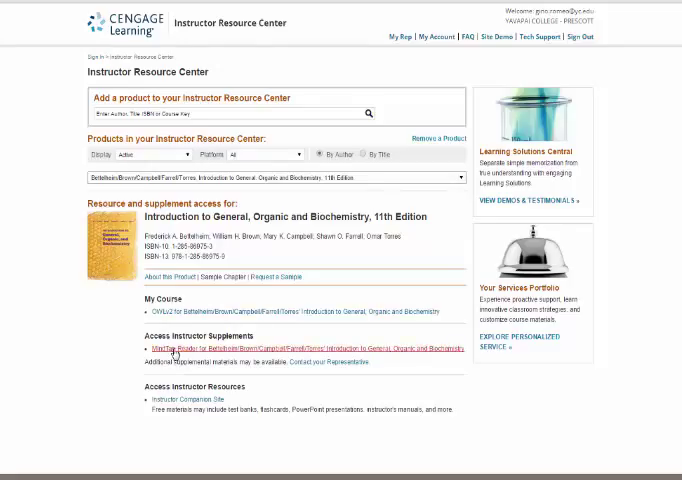
left_click(310, 348)
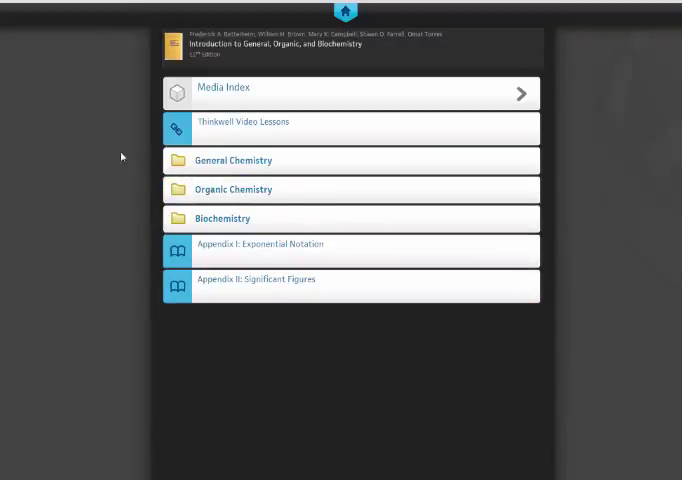
mouse_move(131, 227)
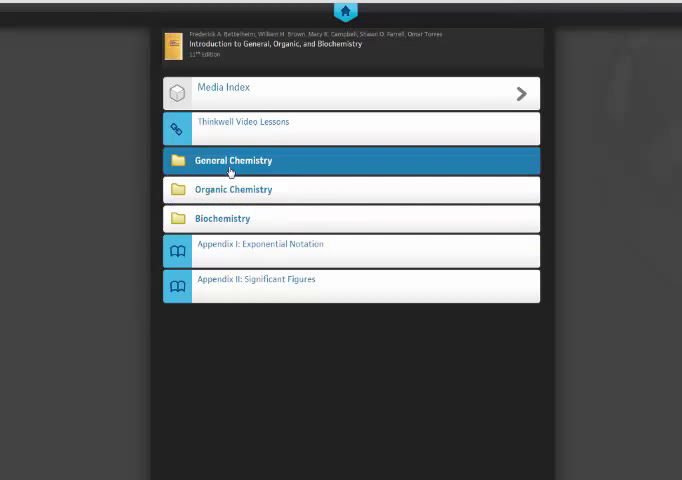
left_click(232, 160)
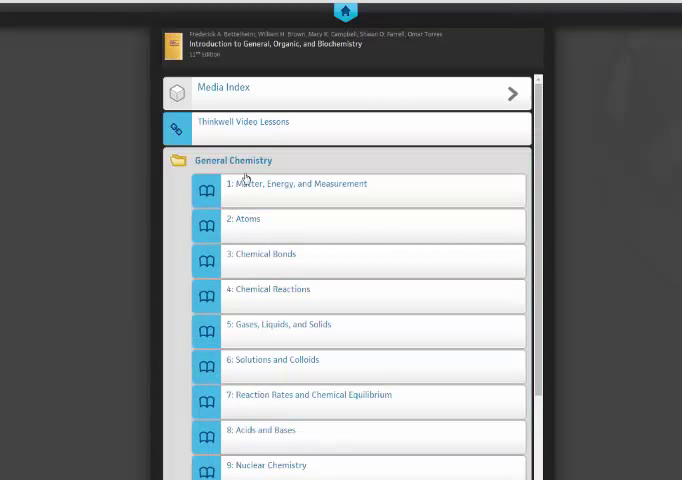
mouse_move(527, 247)
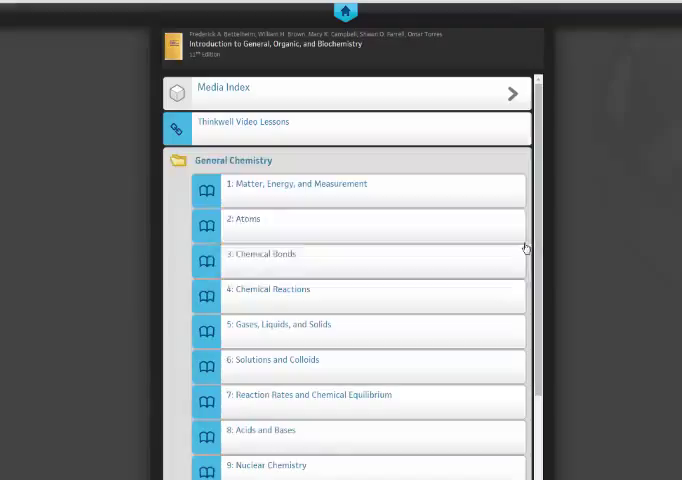
mouse_move(604, 237)
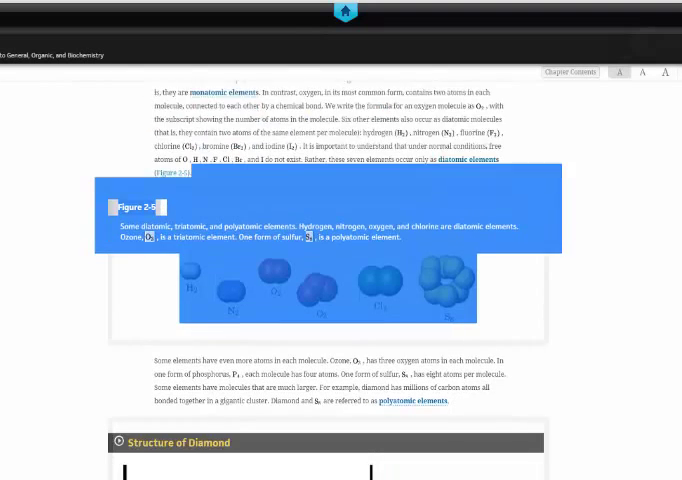
Open chapter 2, Atoms, and reach section 2-4 on subatomic particles
scroll("down", 3)
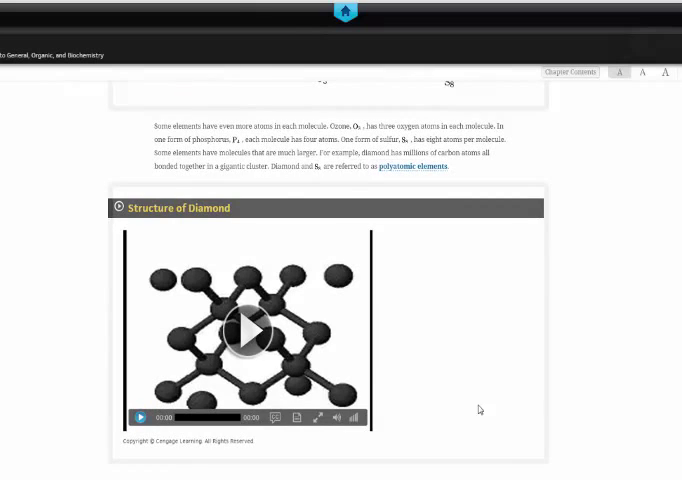
left_click(247, 330)
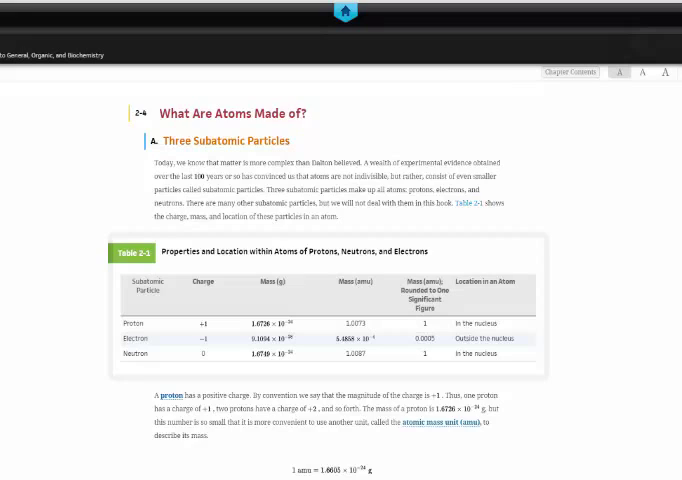
Scroll past the electron paragraph to the Electron arrangements in atoms video
scroll("down", 3)
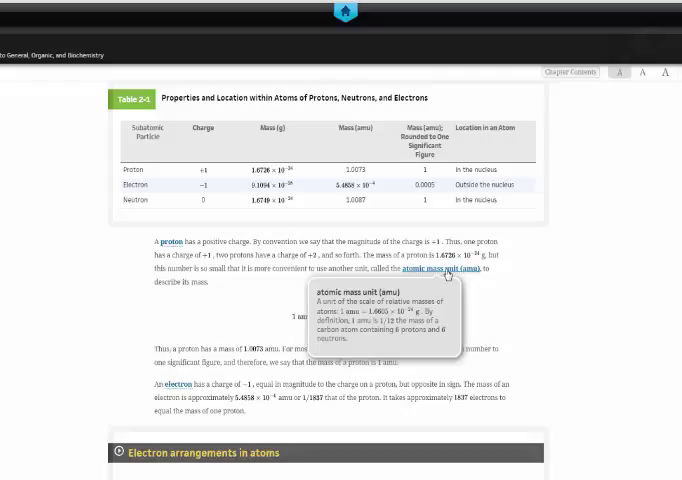
mouse_move(588, 327)
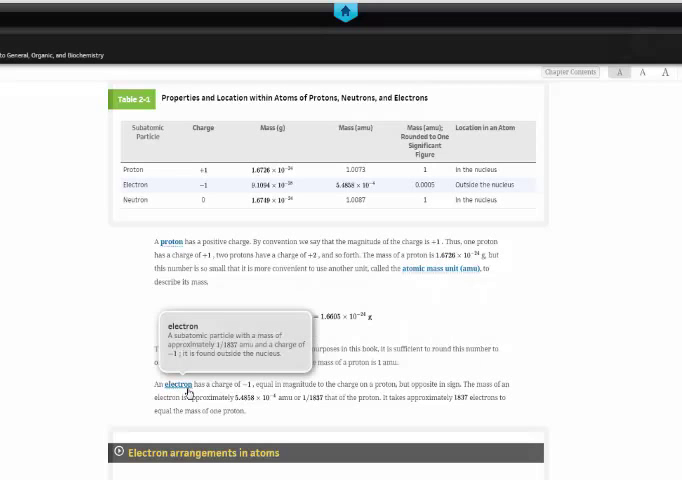
mouse_move(499, 302)
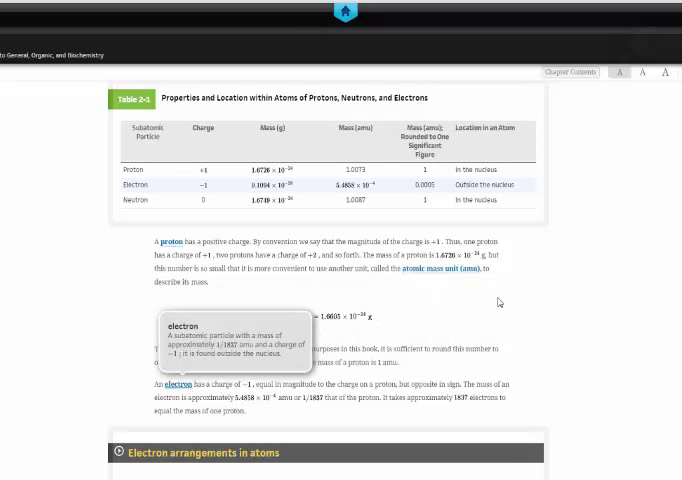
scroll("down", 3)
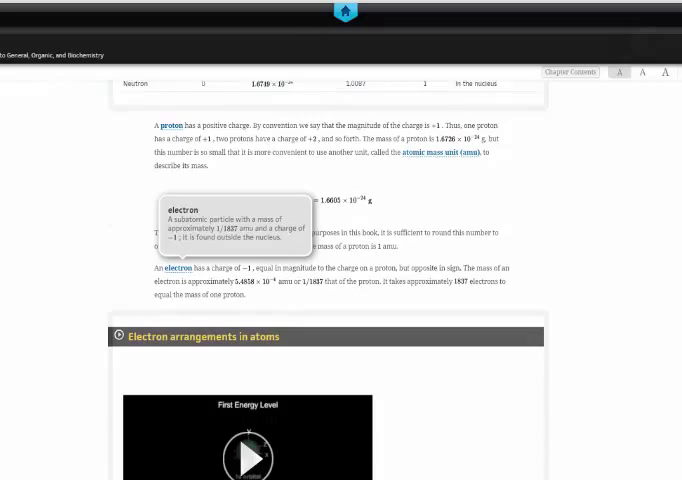
scroll("down", 3)
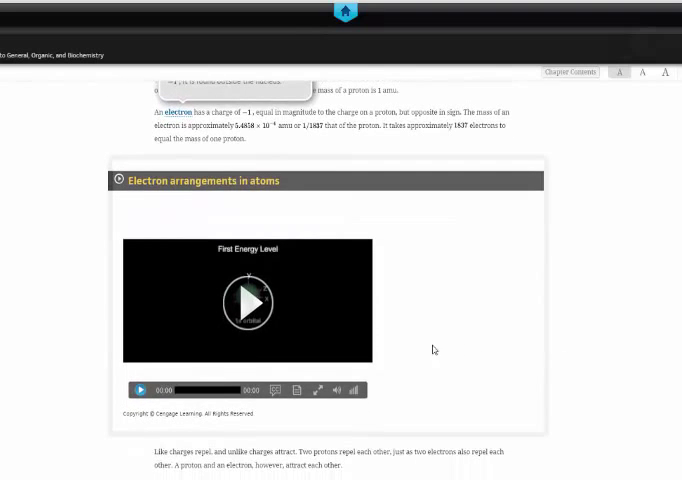
Play the Electron arrangements in atoms video
left_click(247, 302)
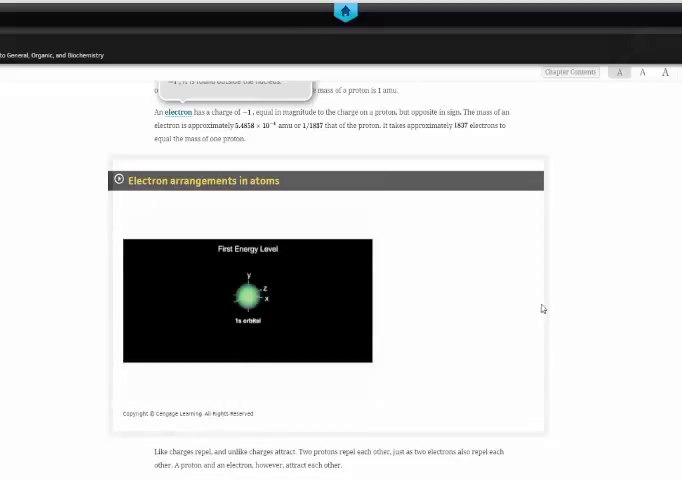
mouse_move(630, 309)
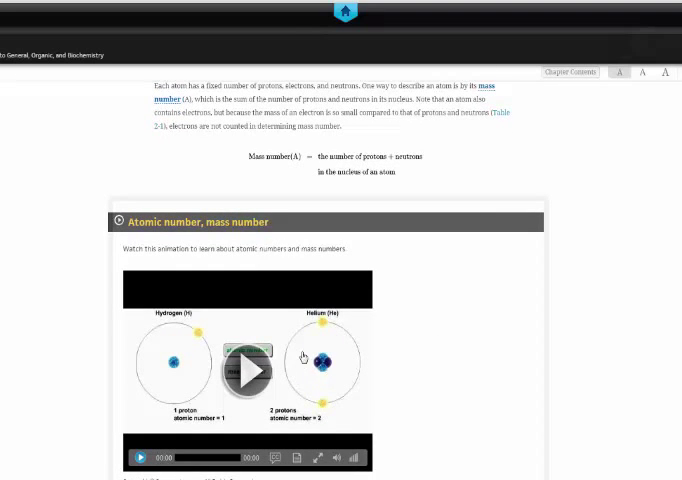
mouse_move(415, 341)
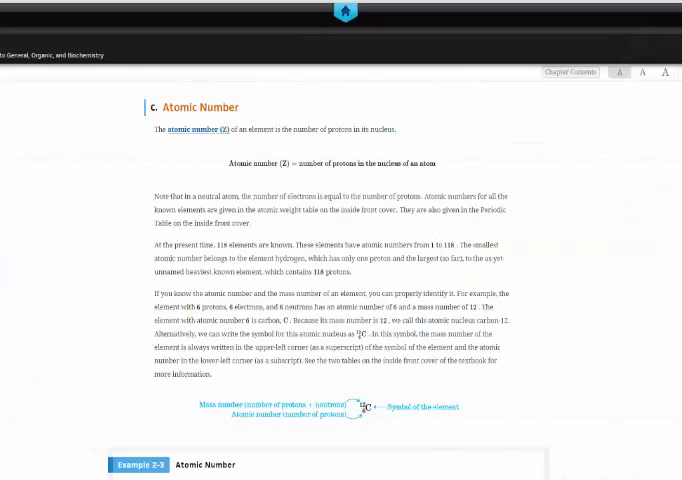
Read through Atomic Number and Isotopes, then return to the Chapter 2 contents
scroll("down", 3)
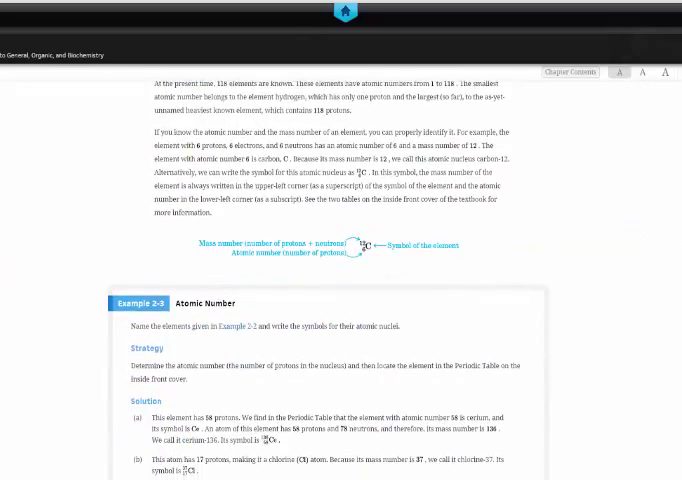
scroll("up", 3)
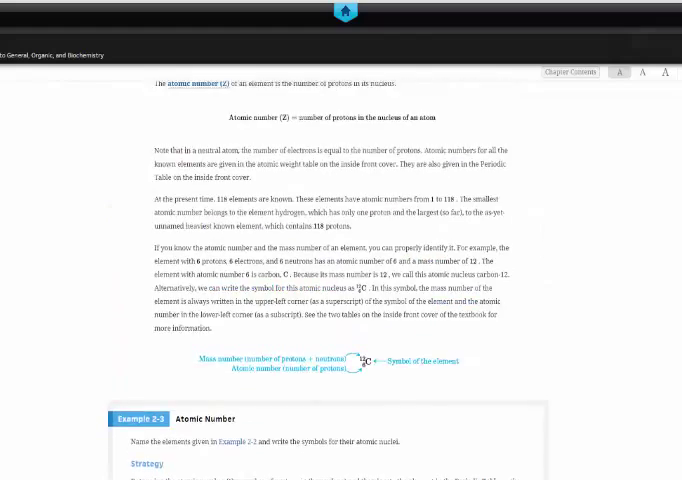
scroll("down", 3)
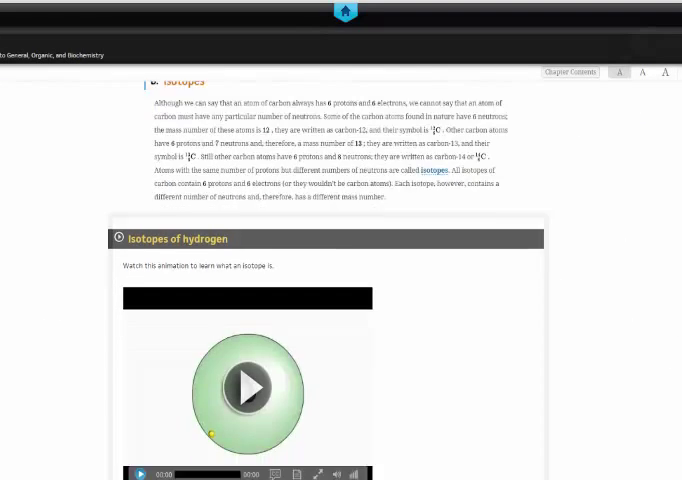
scroll("down", 3)
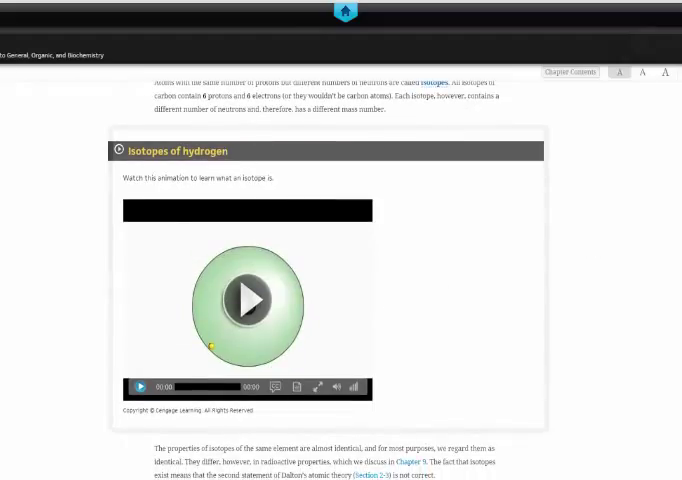
left_click(570, 71)
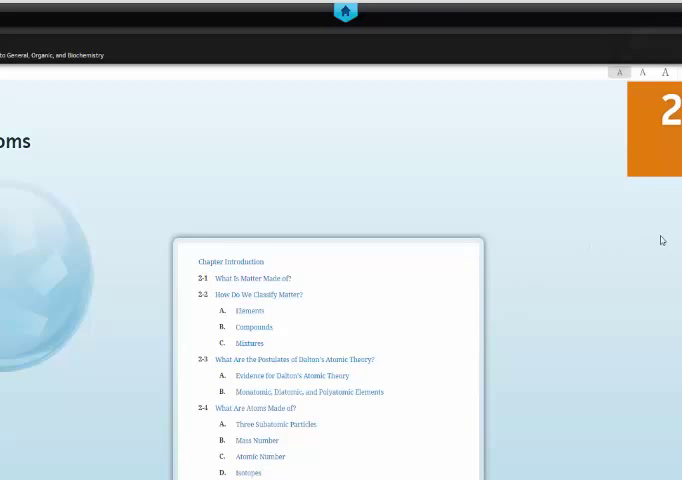
Scroll the Chapter 2 contents down to the Chapter Review problem entries
scroll("down", 3)
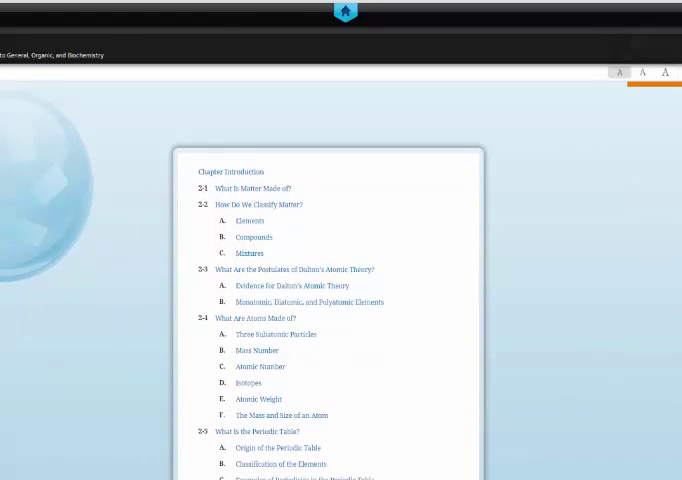
scroll("down", 3)
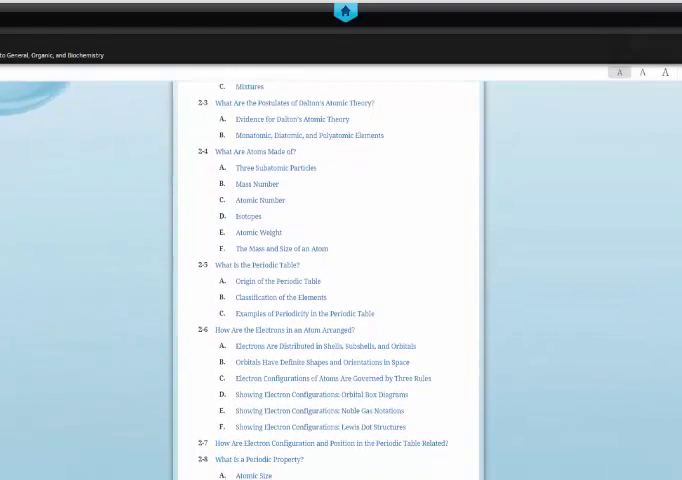
scroll("down", 3)
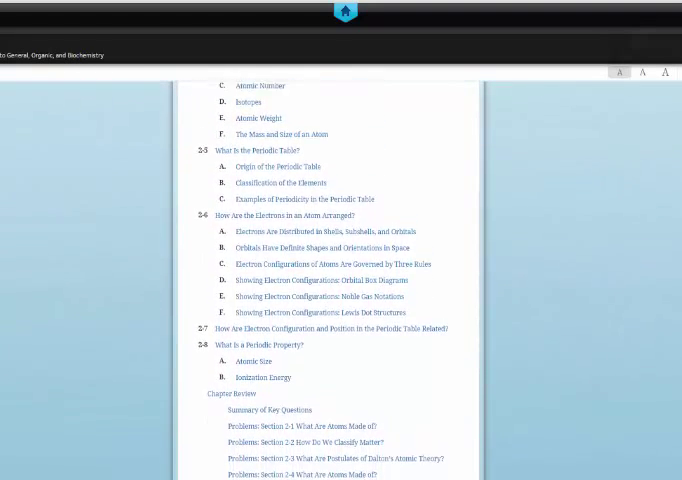
scroll("down", 3)
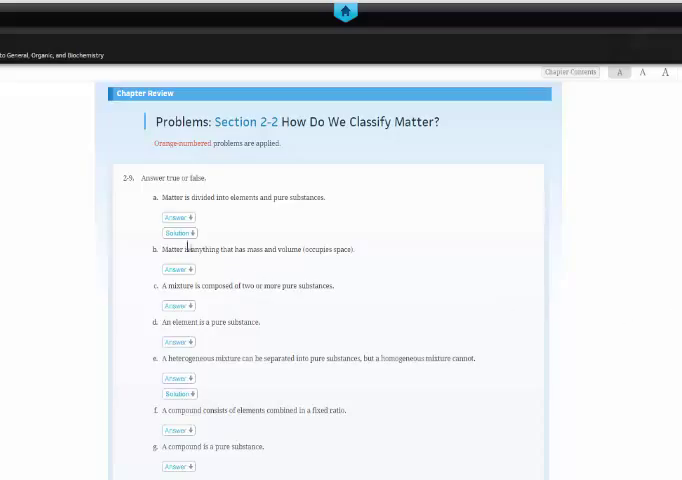
Expand the Answer and Solution for problem 2-9a in Section 2-2 problems
left_click(176, 217)
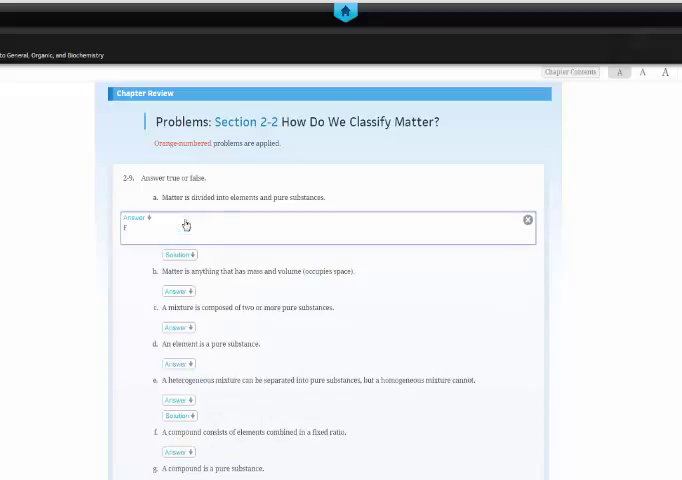
left_click(178, 254)
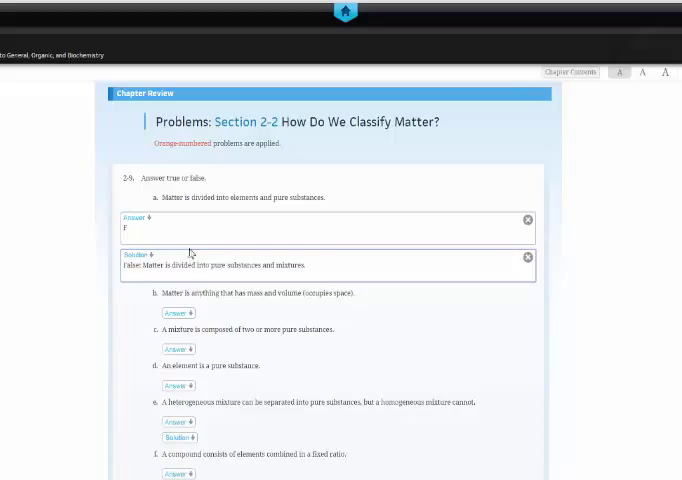
mouse_move(355, 280)
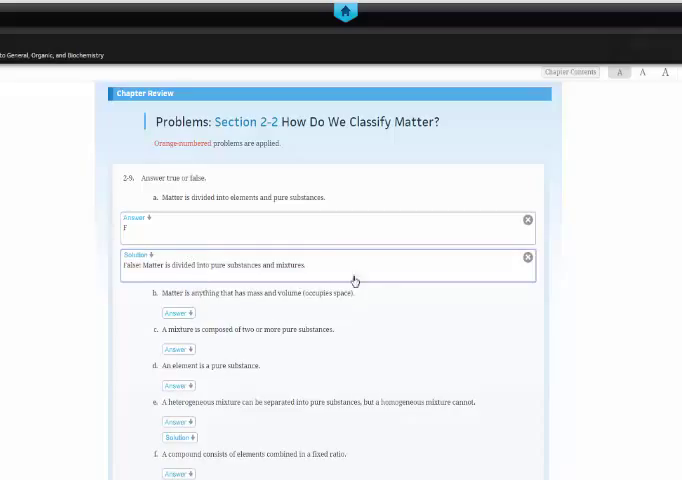